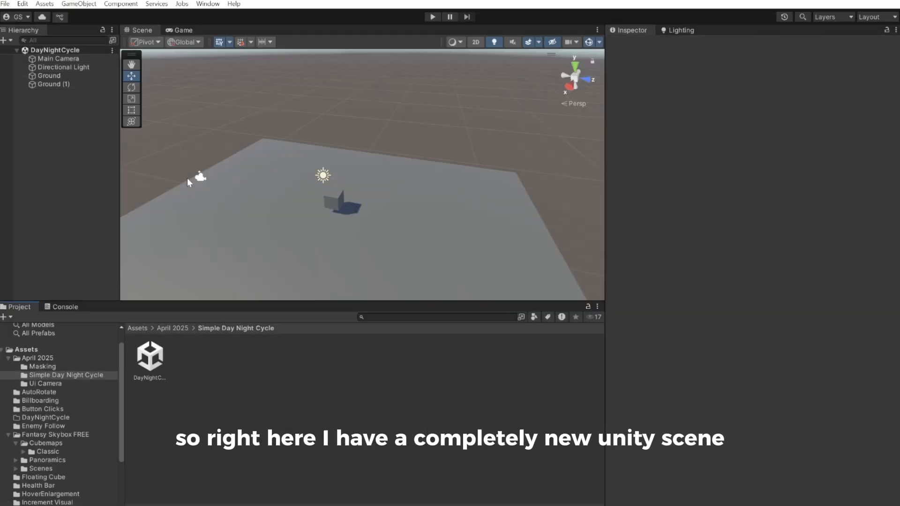
Review the Main Camera, Ground and Ground (1) objects in the Inspector.
left_click(57, 58)
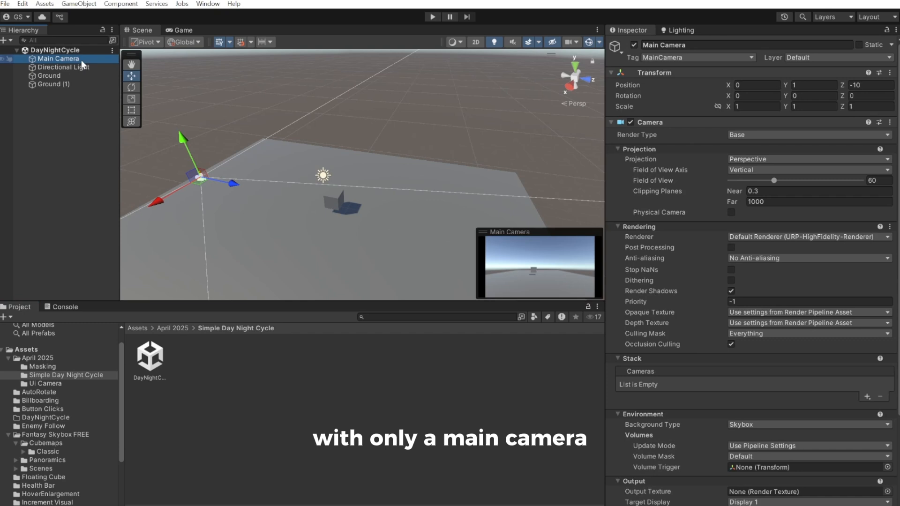
left_click(50, 75)
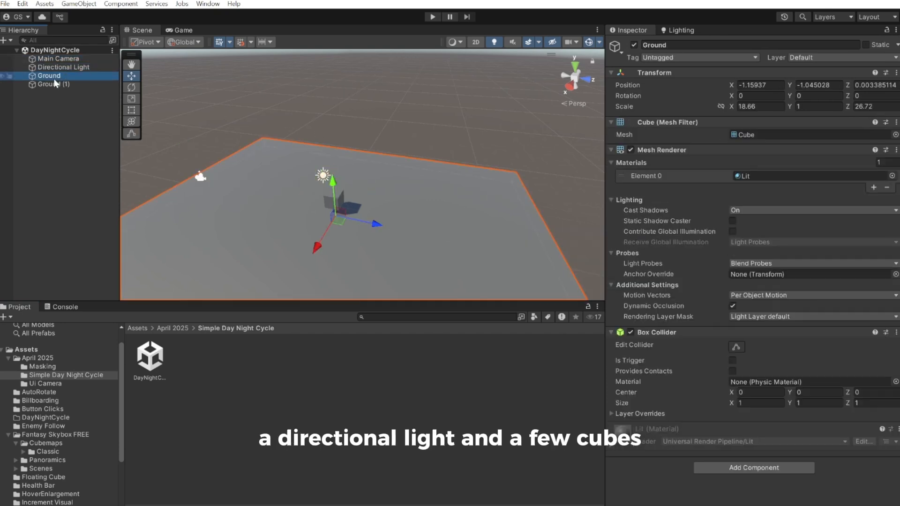
left_click(53, 84)
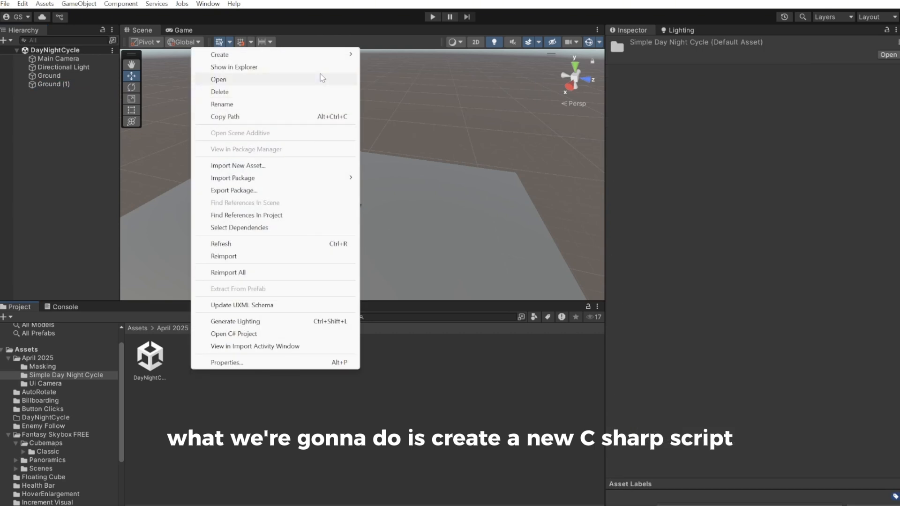
Select Directional Light and create a C# Script asset named DayNightCycle in the project folder.
left_click(63, 66)
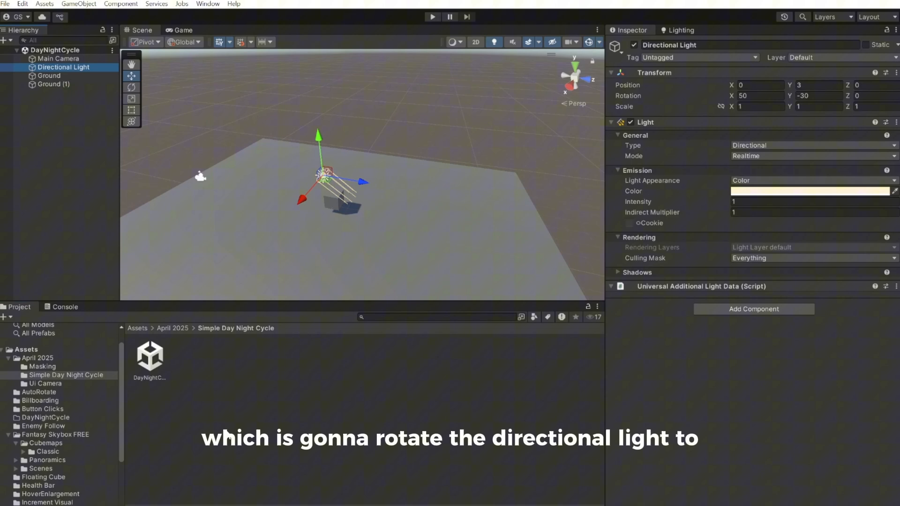
right_click(149, 356)
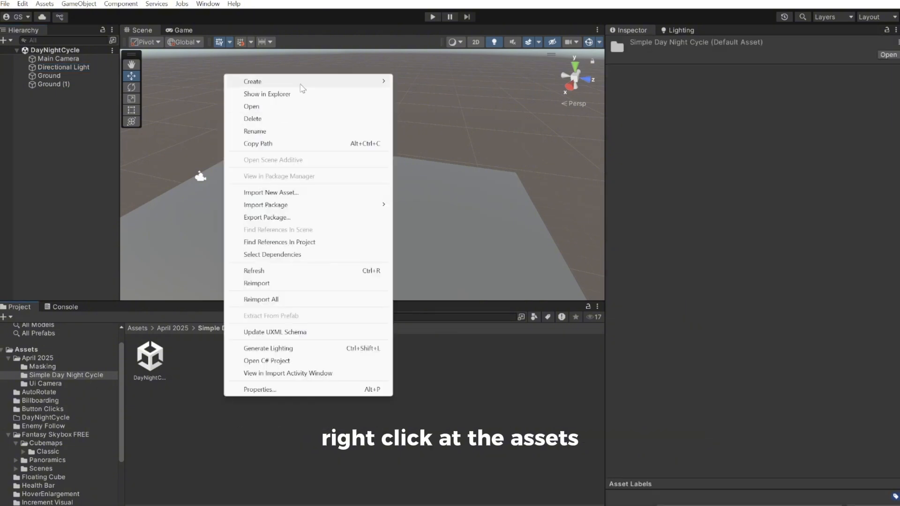
left_click(252, 80)
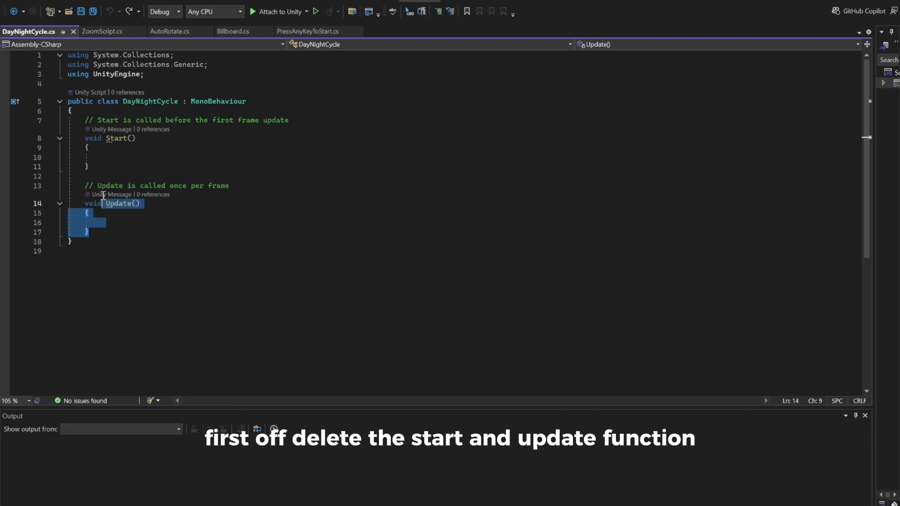
Remove the template methods and declare 'public Light light;' and 'public float rotationSpeed;'.
key("Delete")
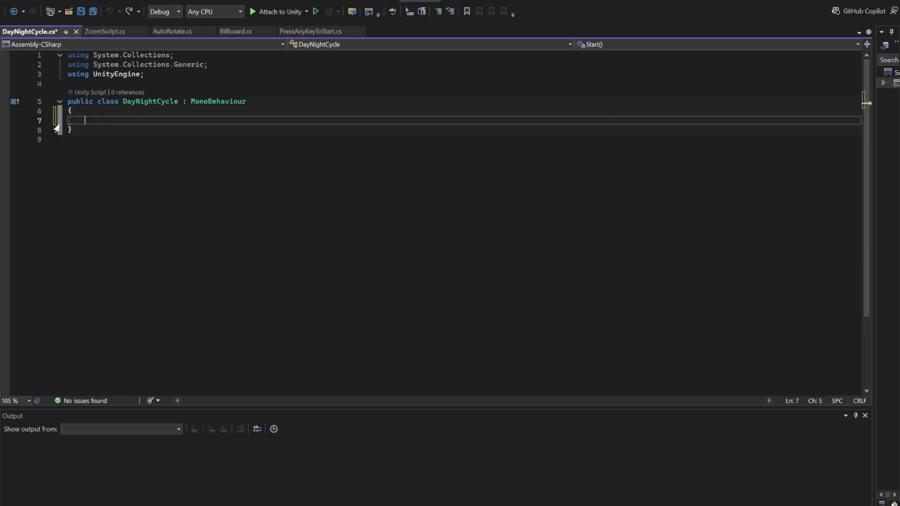
type("public Light light;")
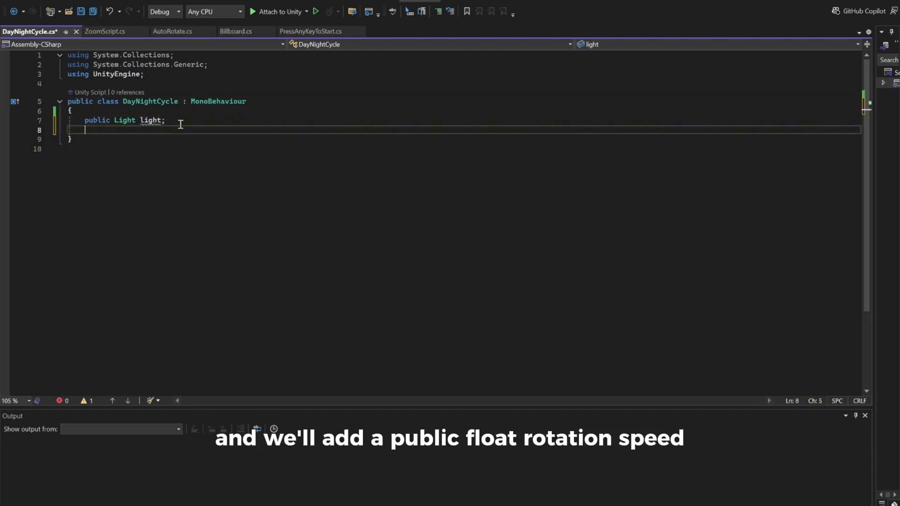
type("public")
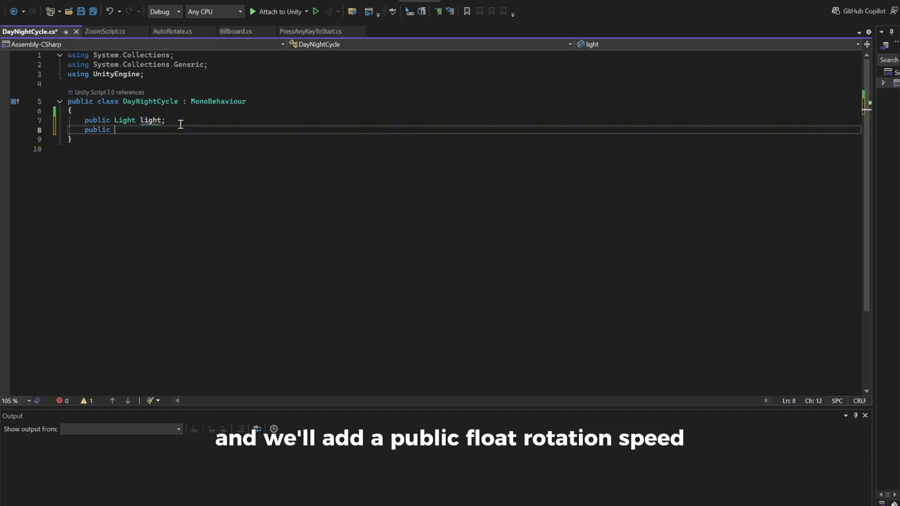
type("float rotationSpeed;")
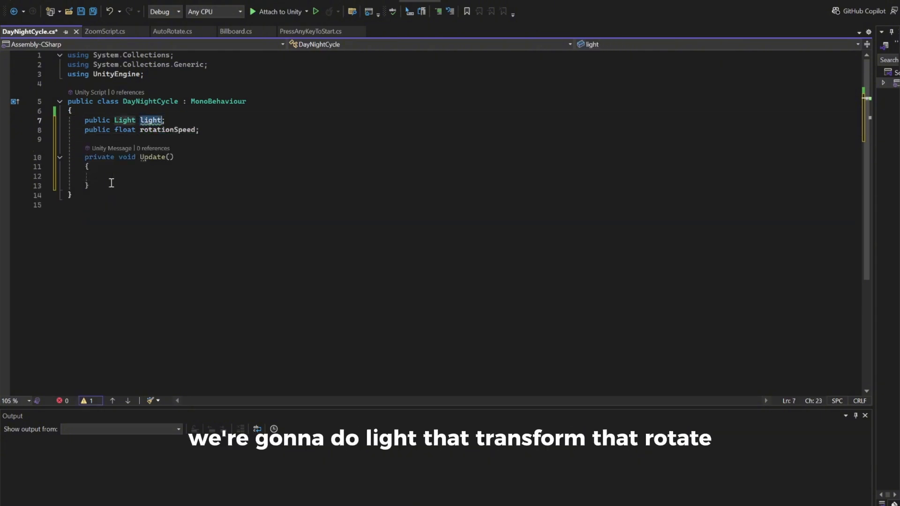
Write light.transform.Rotate(Vector3.right, rotationSpeed * Time.deltaTime) inside Update and save.
type("light.transform")
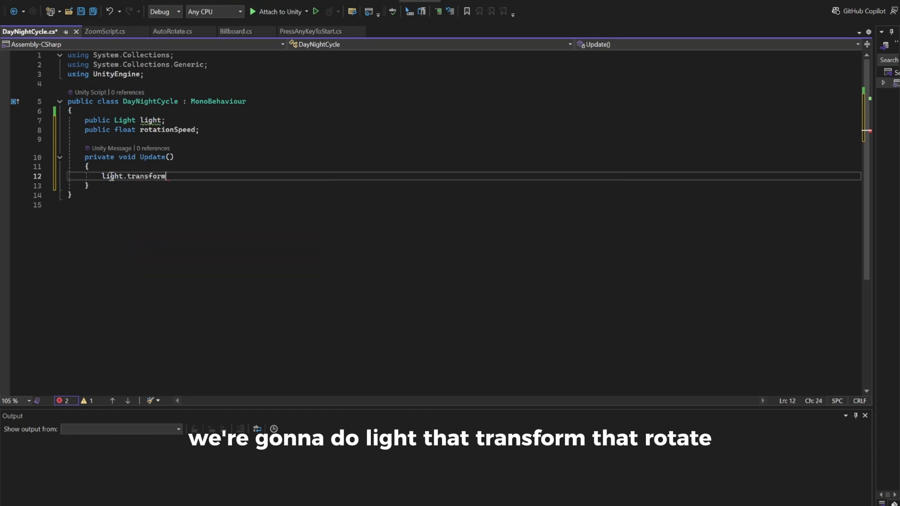
type(".rotate(")
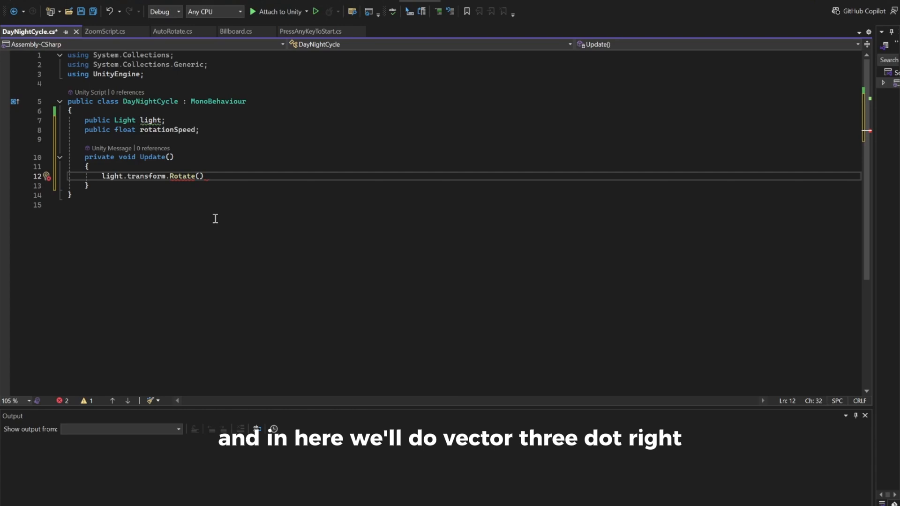
type("Vector3")
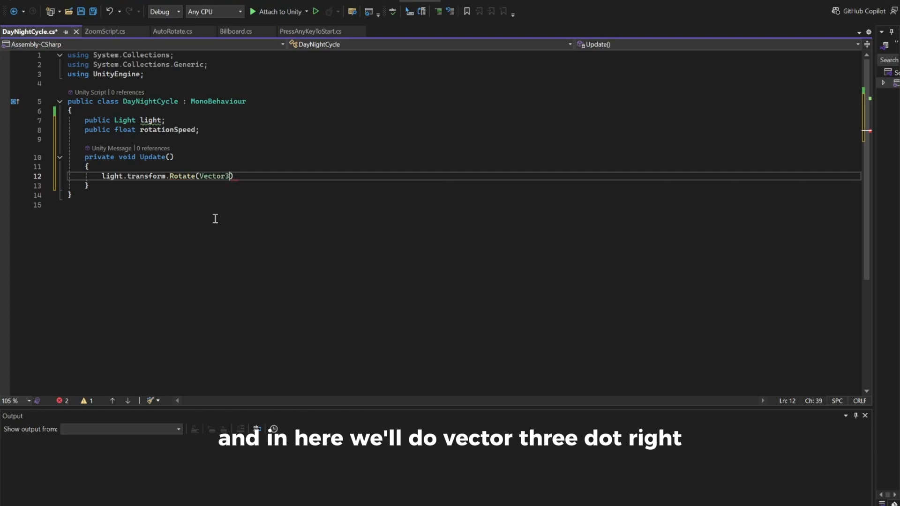
type(".right")
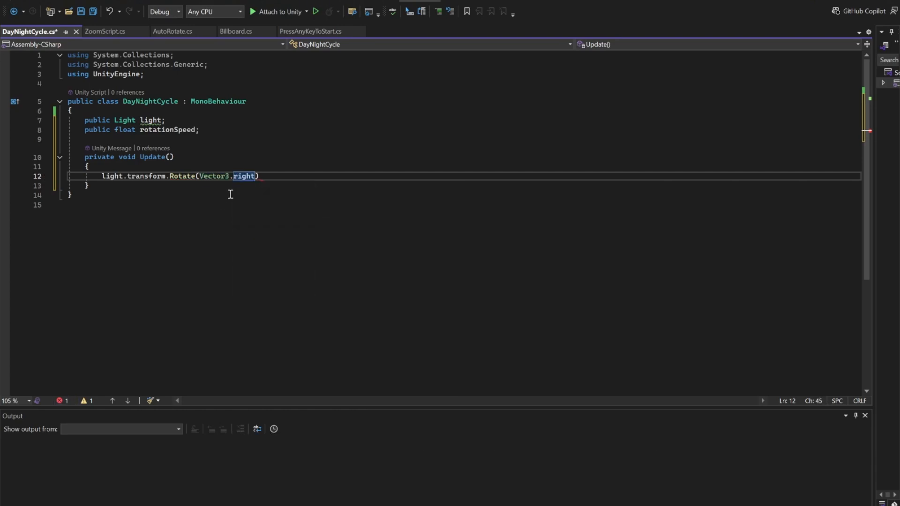
mouse_move(217, 176)
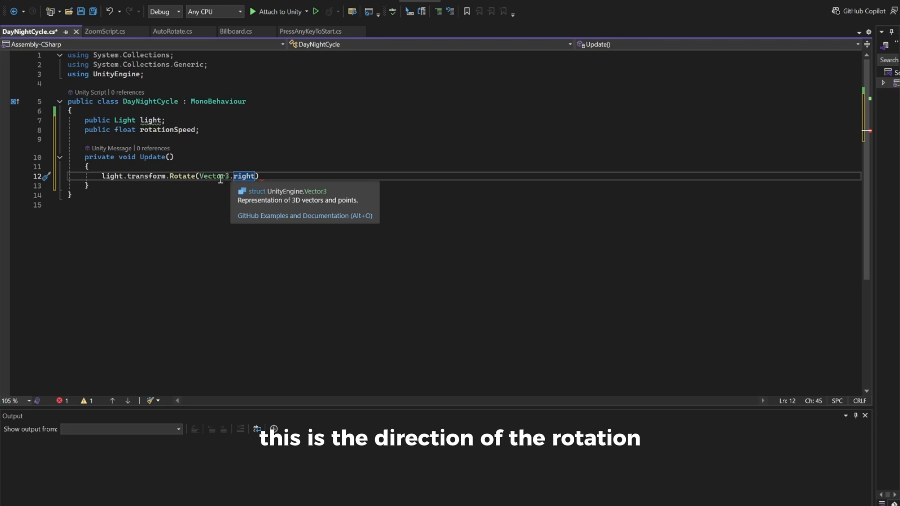
mouse_move(243, 176)
type(", ")
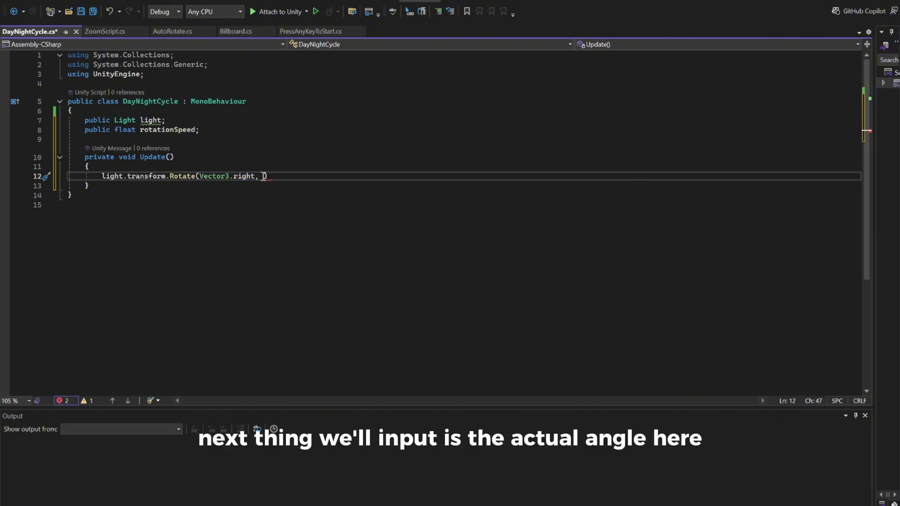
type("rotationSpeed")
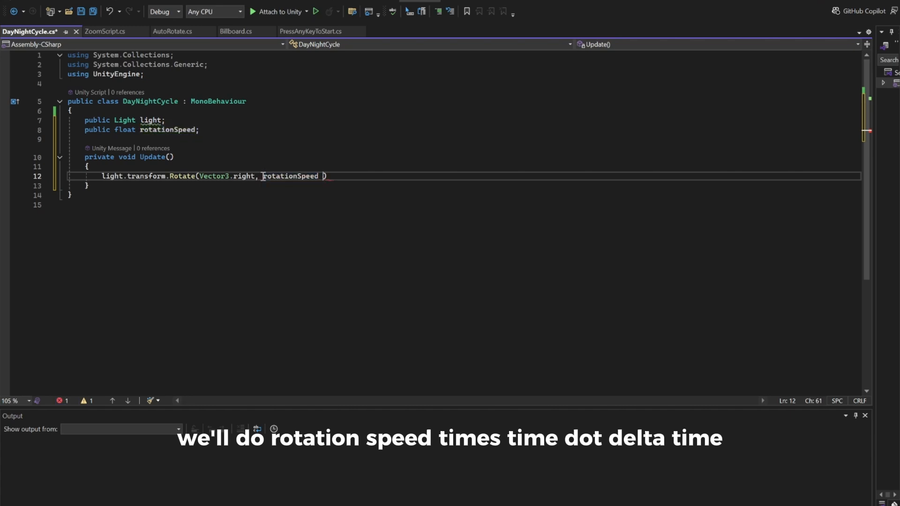
type("* Time.deltaTime")
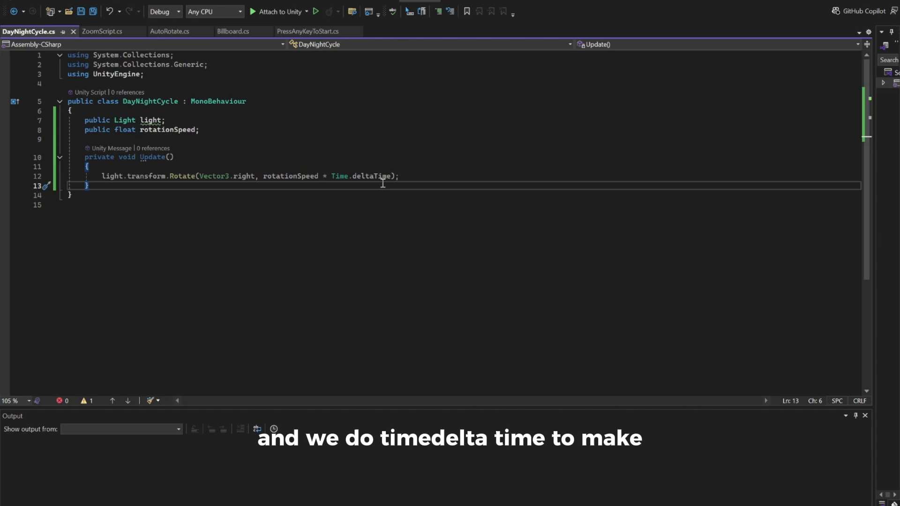
mouse_move(413, 169)
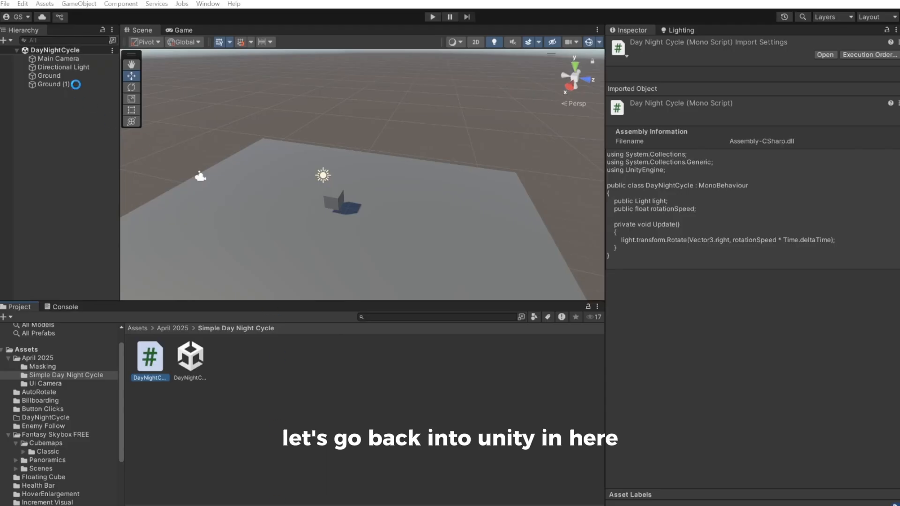
Attach the script to Directional Light and set its Rotation Speed to 30.
left_click(64, 67)
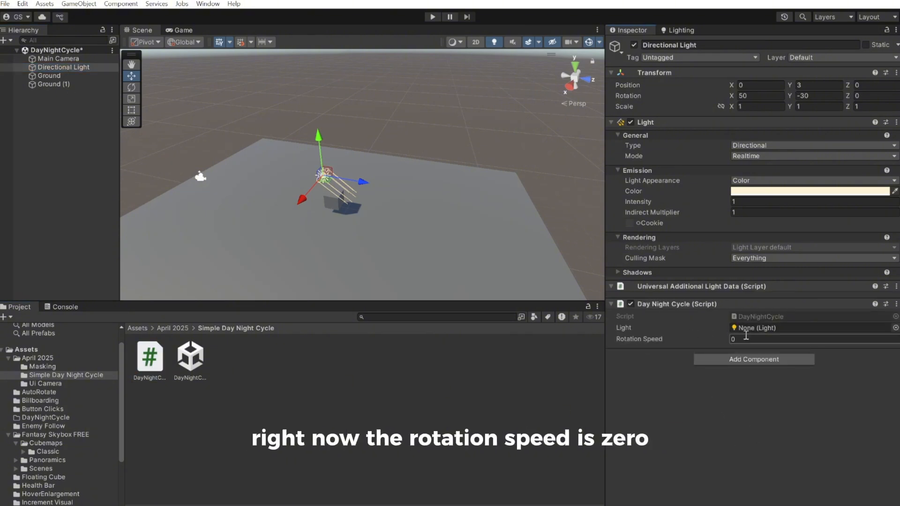
left_click(803, 339)
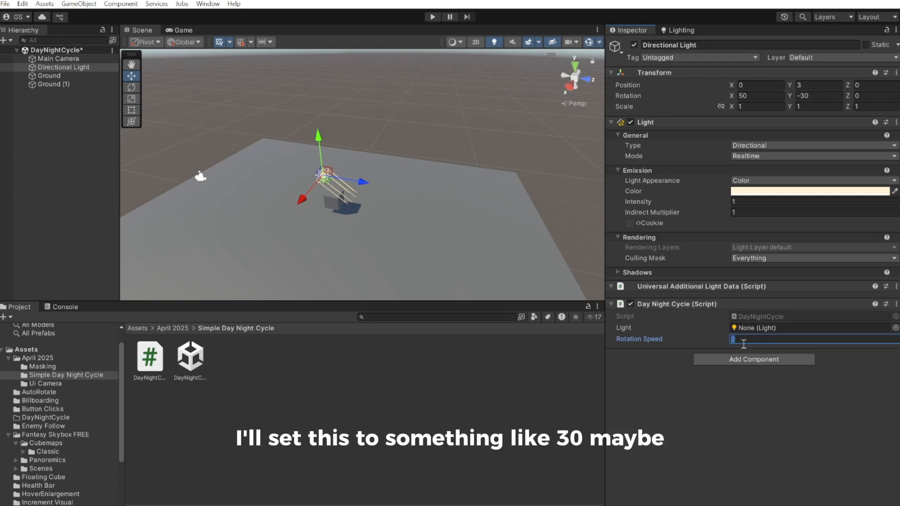
type("30")
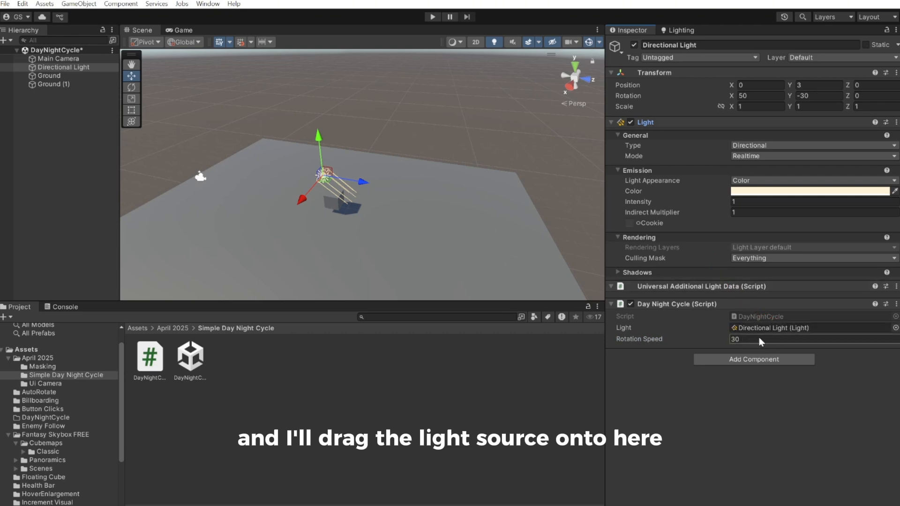
Enter Play mode to watch the light rotate through the day-night cycle.
left_click(431, 16)
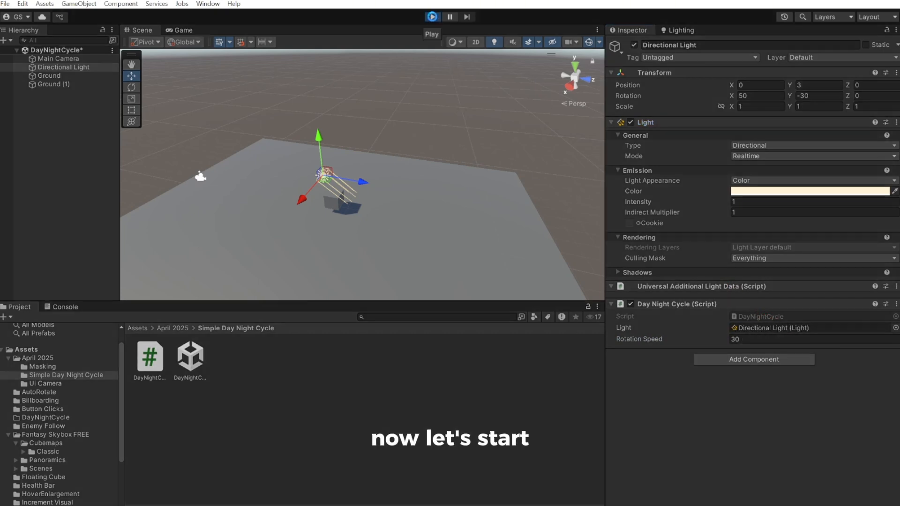
left_click(431, 16)
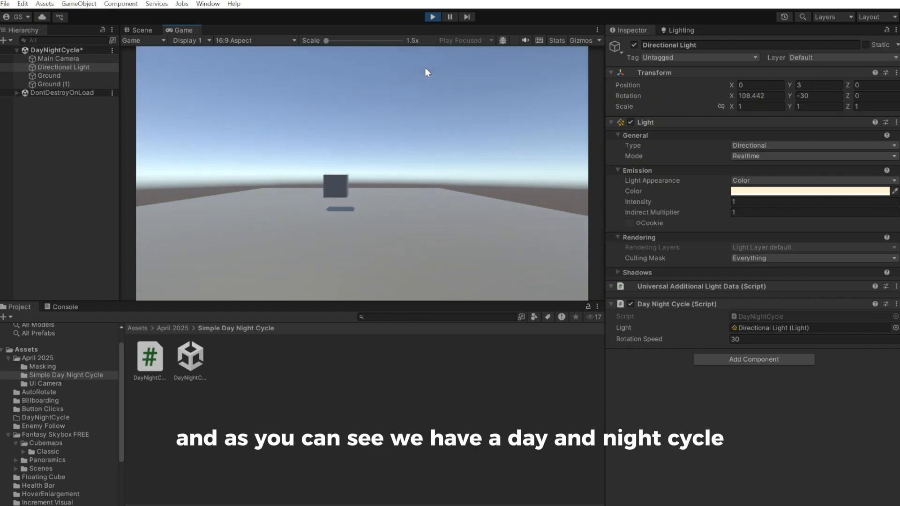